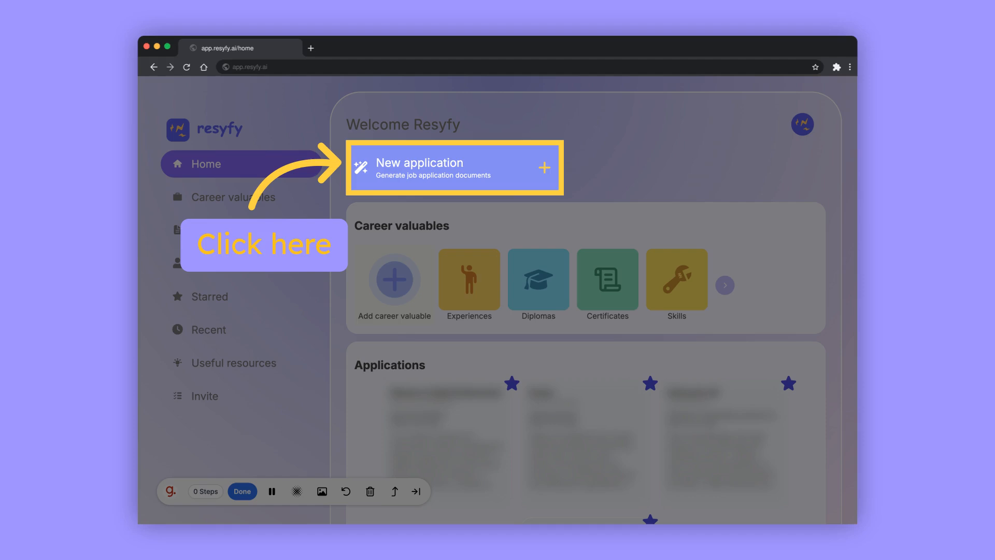
Step: Start a new application from the home page's New application card
left_click(454, 166)
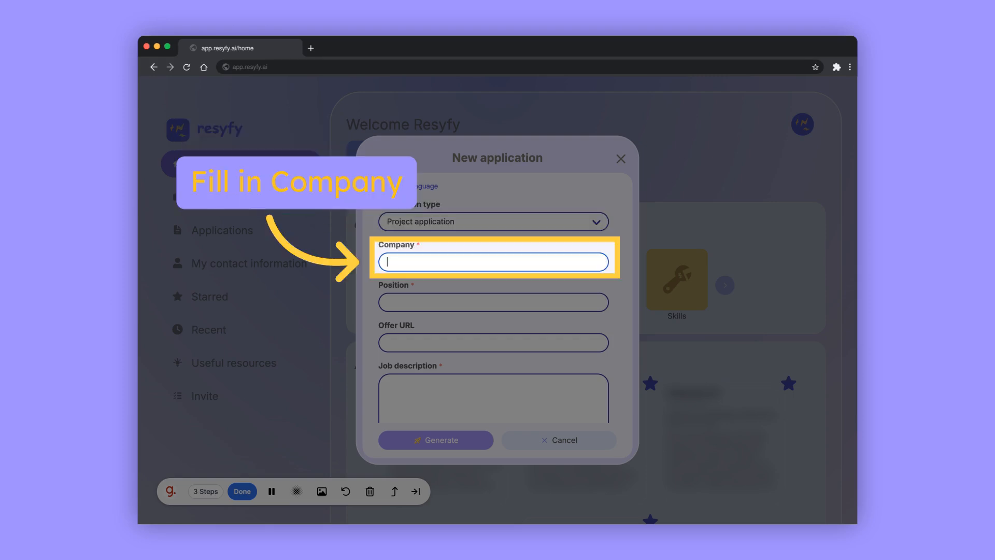
type("Etrash")
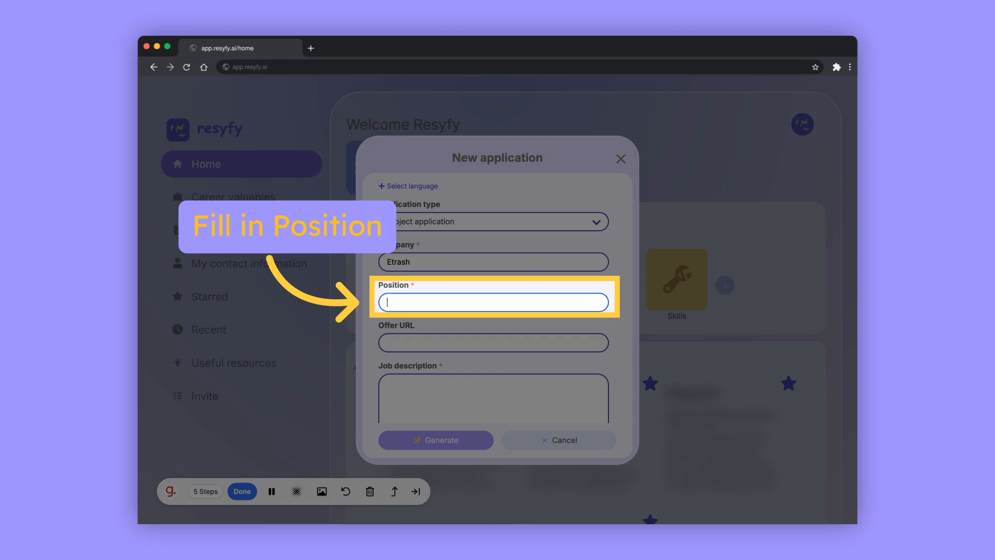
type("Startup Advisor")
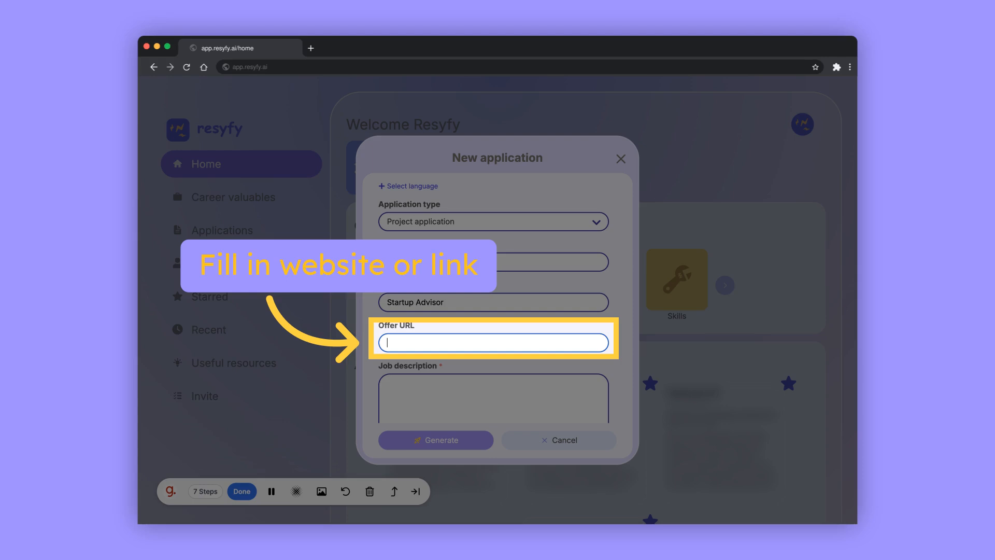
type("https://etrash.it/")
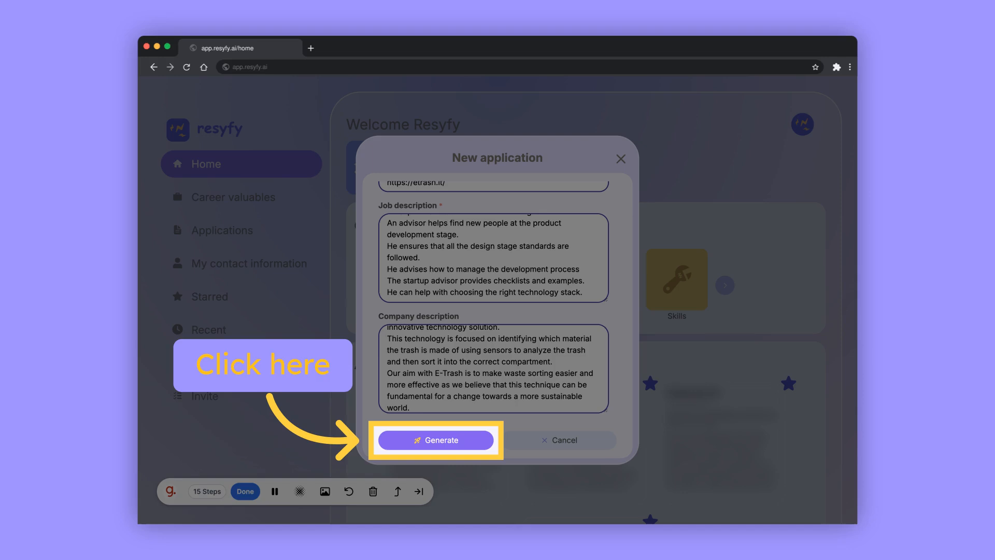
left_click(436, 439)
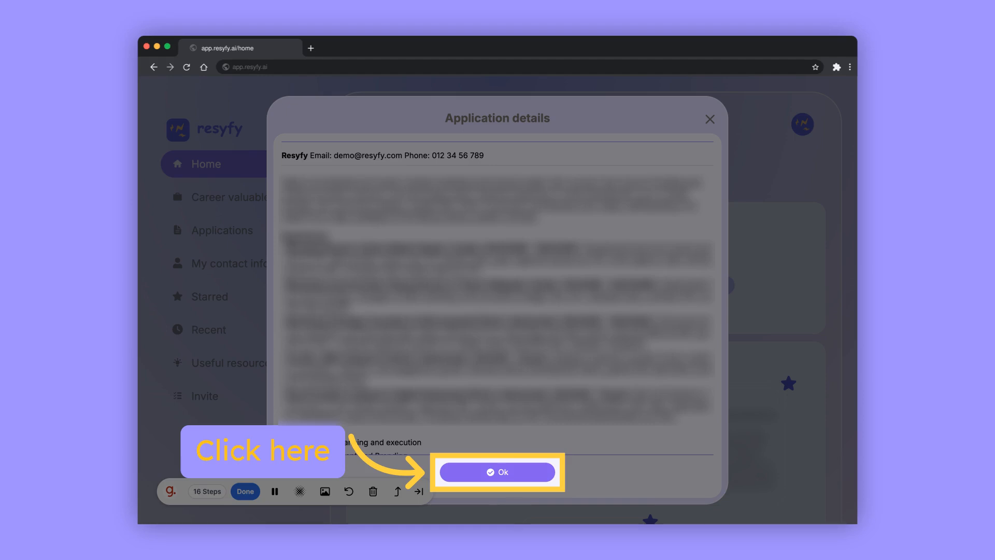
Step: Accept the generated application details and return to the home page
left_click(498, 473)
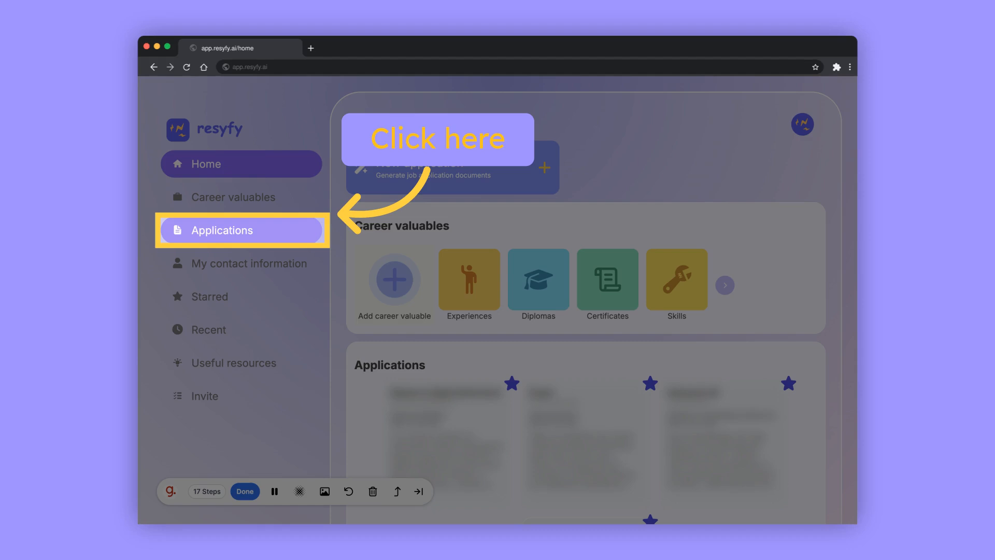
Step: Open the saved Etrash project application from the Applications list, ready to download
left_click(241, 230)
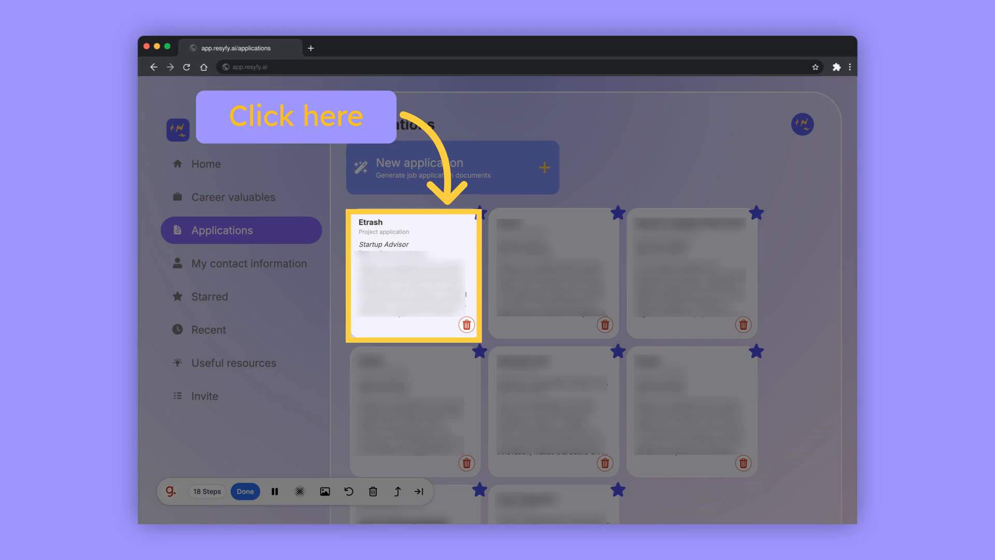
left_click(413, 273)
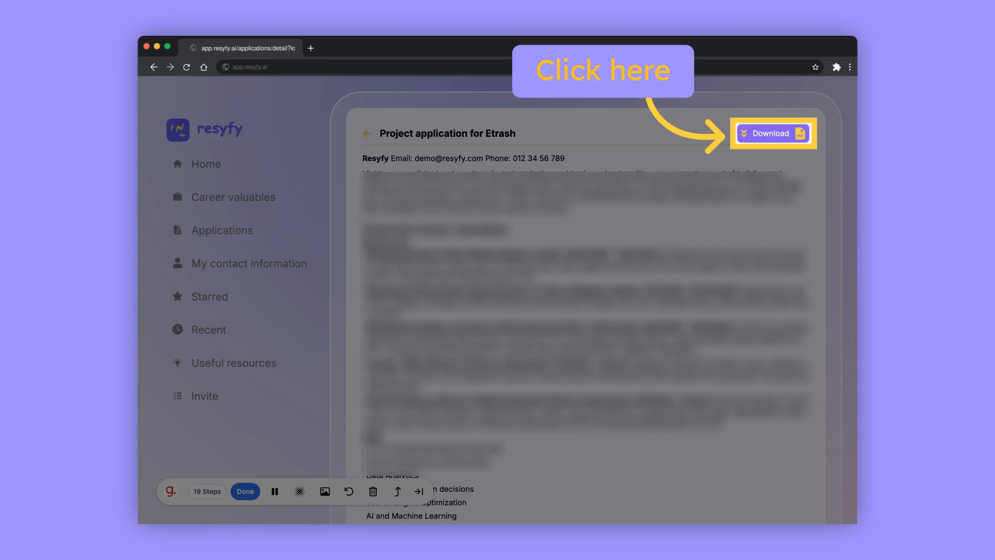